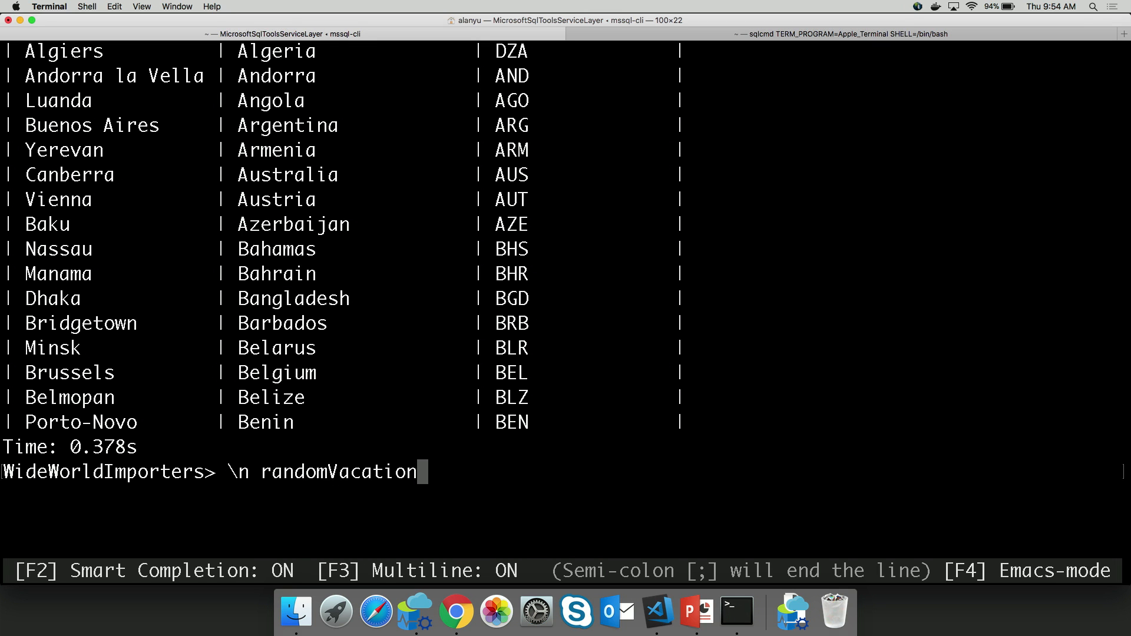
Run the saved query \n randomVacation, returning Niue with capital Alofi in Australia
key(Return)
text(\)
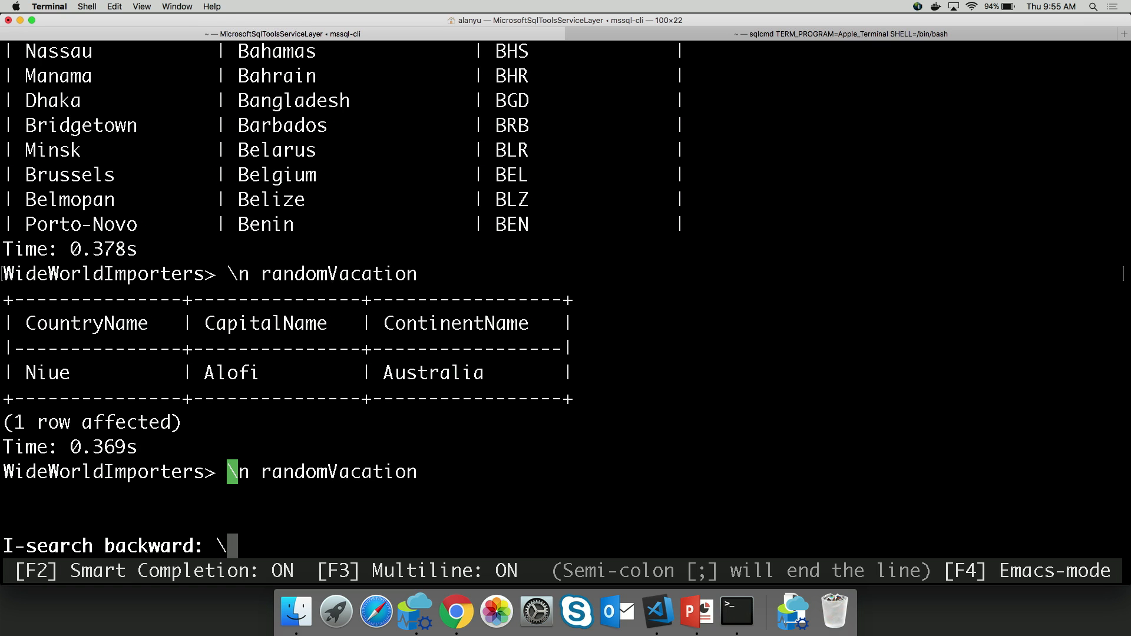
Reverse-search the history for the earlier \n randomVacation command by typing 'r'
text(r)
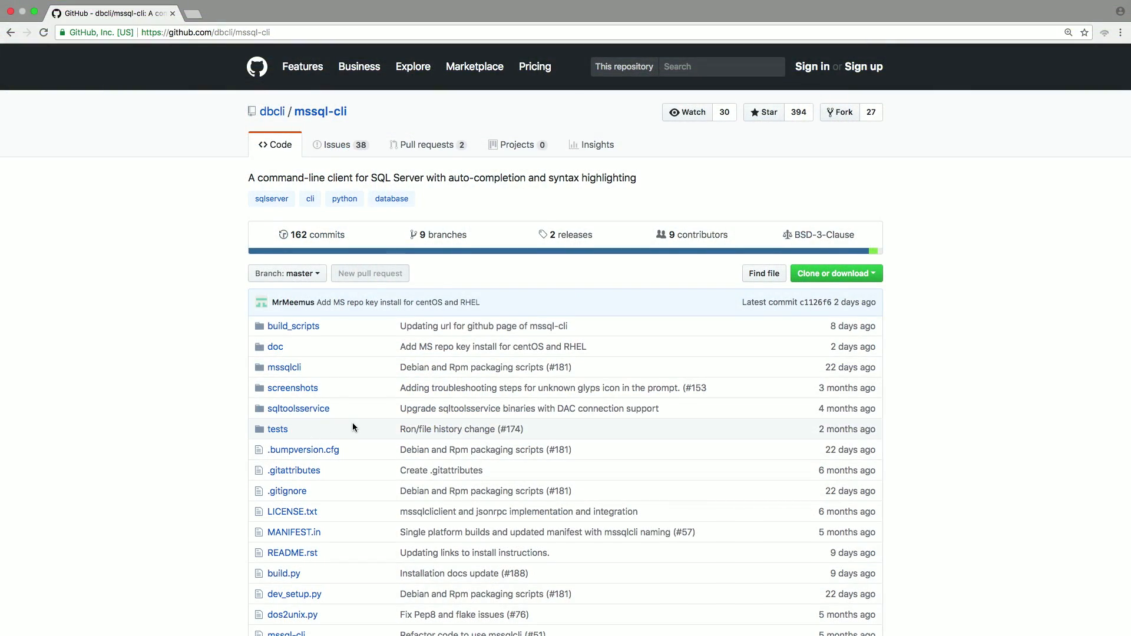
Scroll the mssql-cli README down to the Get mssql-cli platform install table
scroll(down, 3)
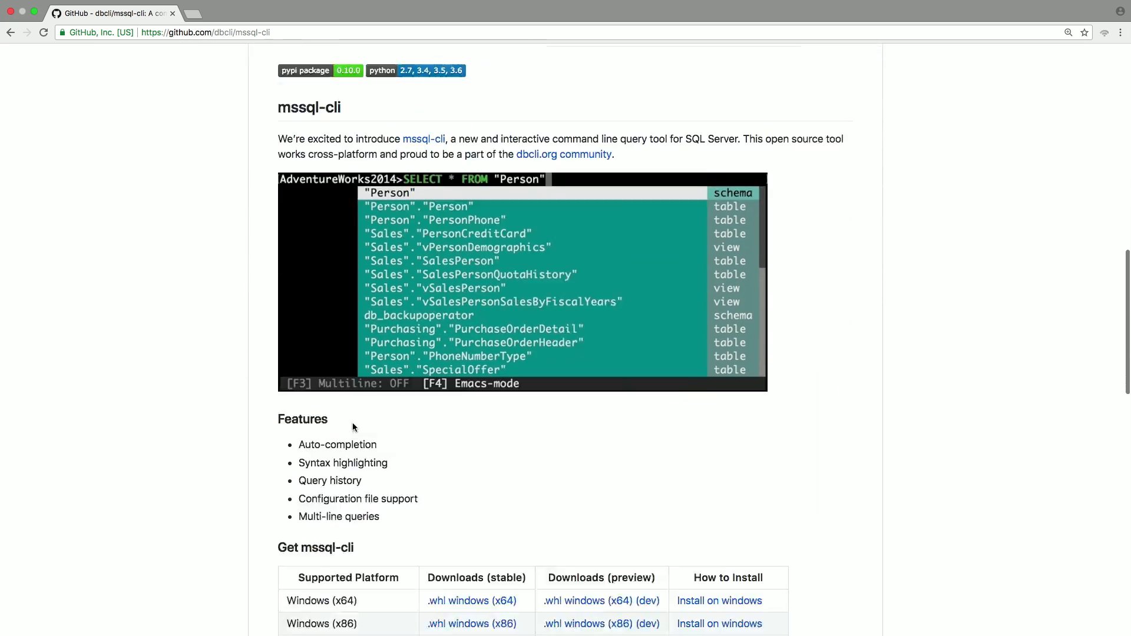
scroll(down, 3)
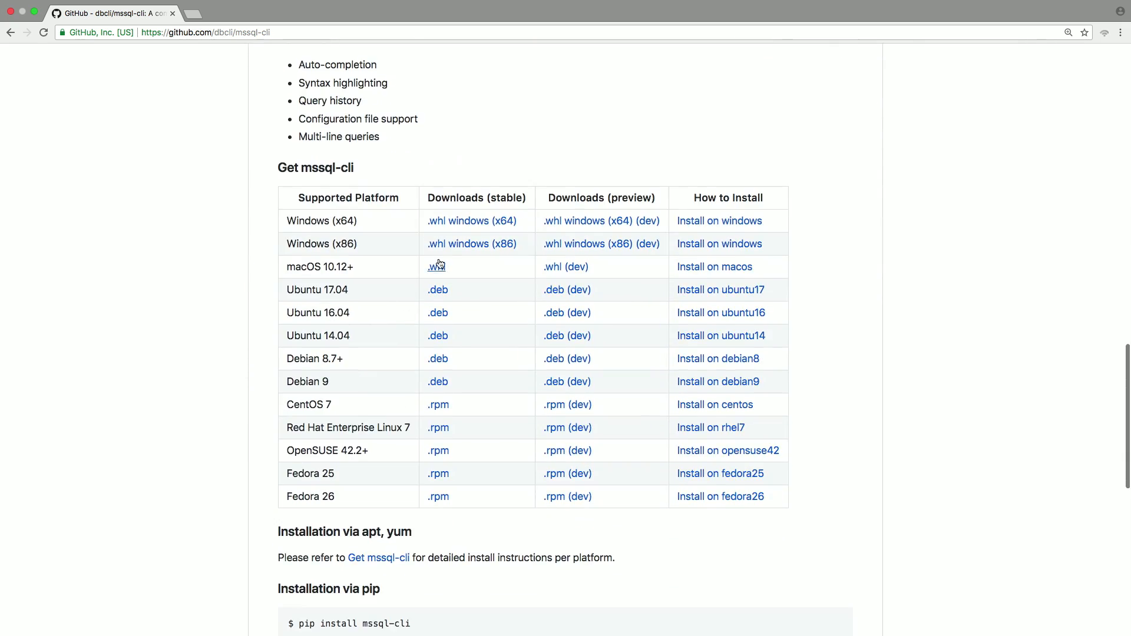